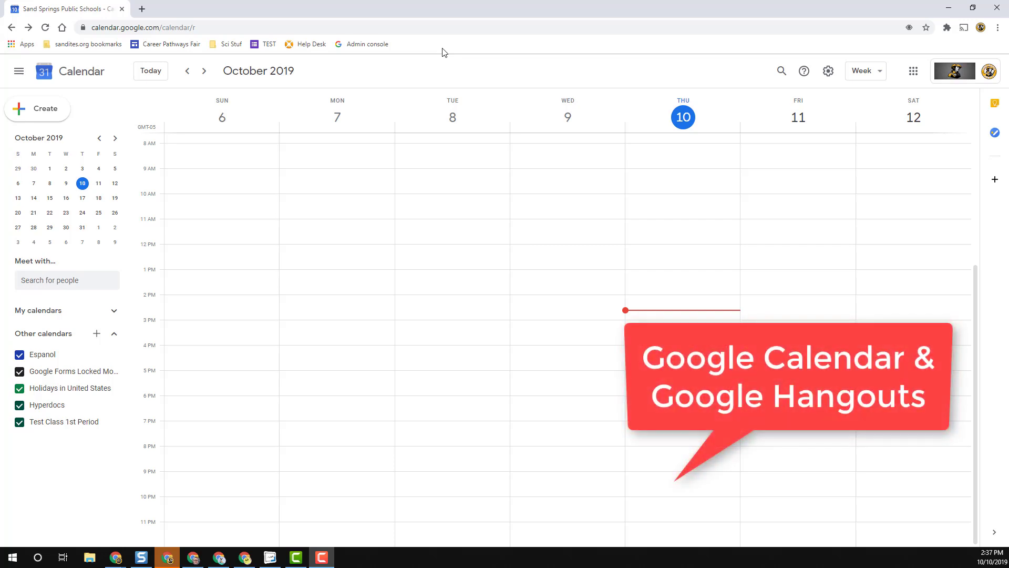
mouse_move(604, 254)
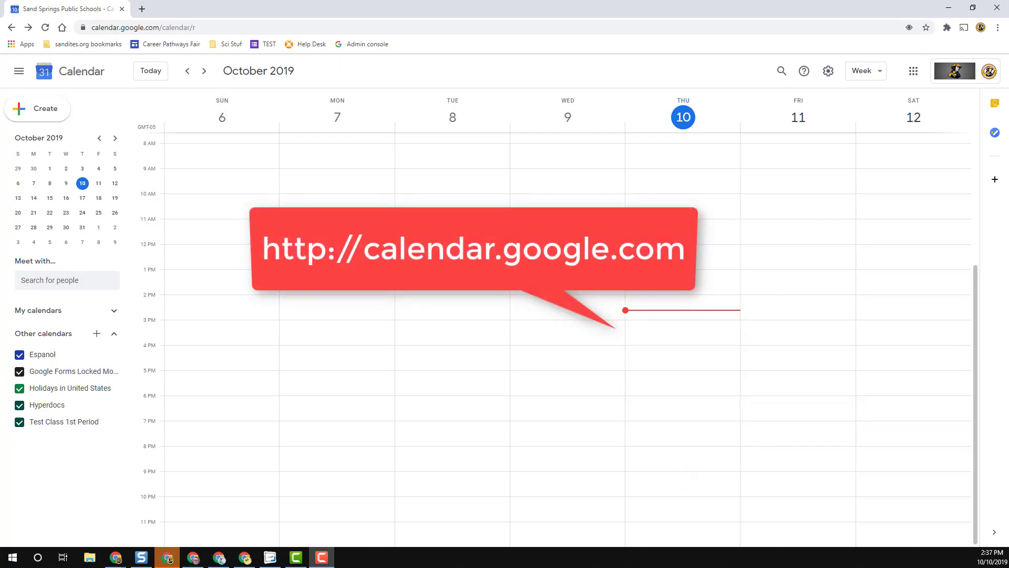
mouse_move(306, 335)
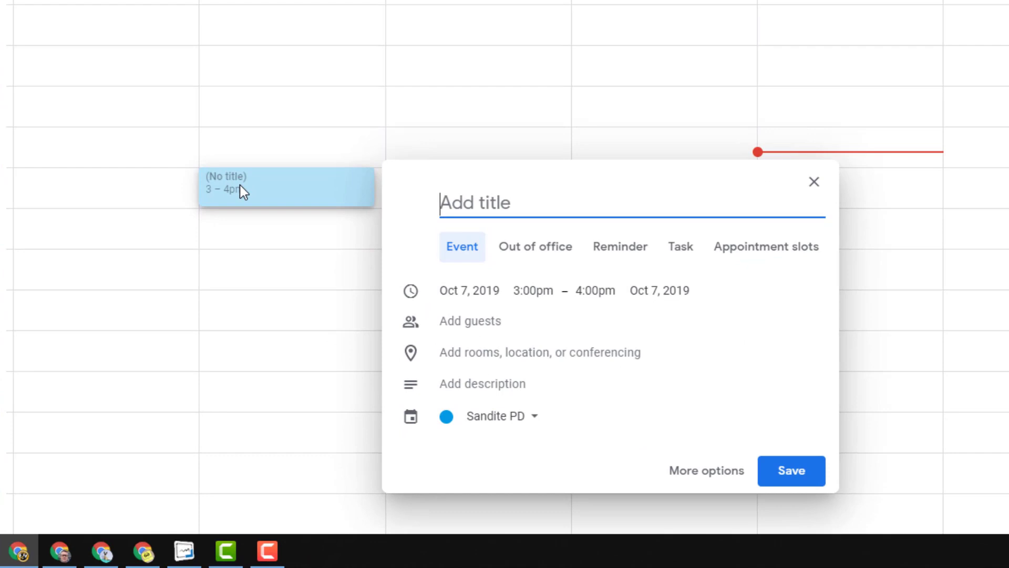
- Title the Oct 7 3–4pm draft 'Teacher Meeting' and open the full event editor
text(T)
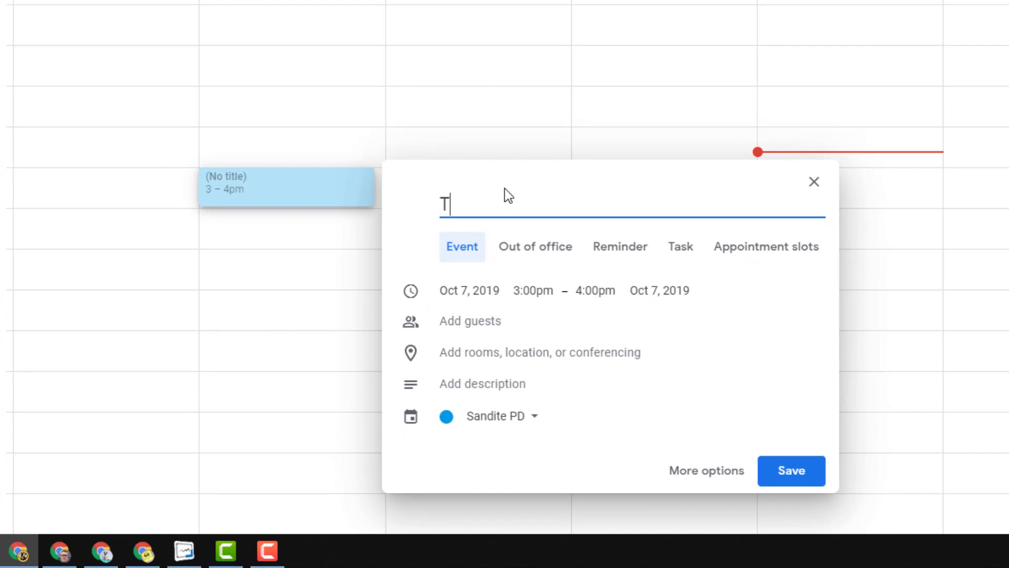
text(eacher Meeting)
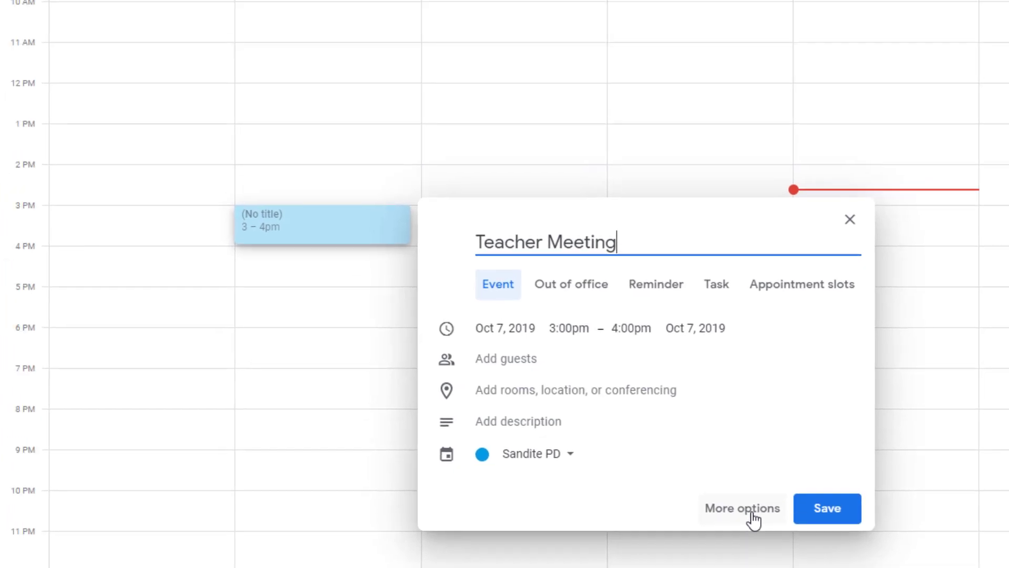
click(741, 507)
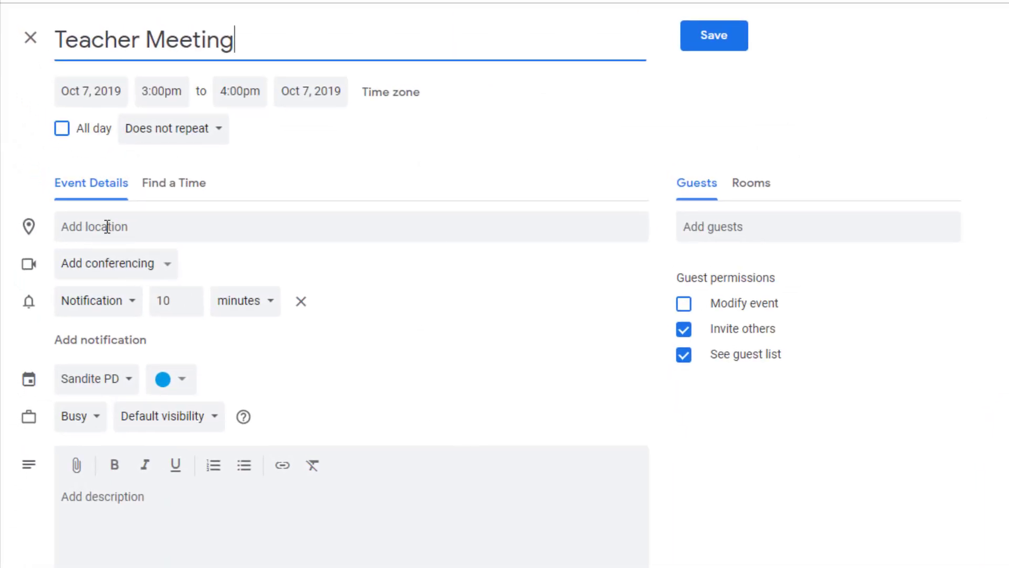
mouse_move(74, 272)
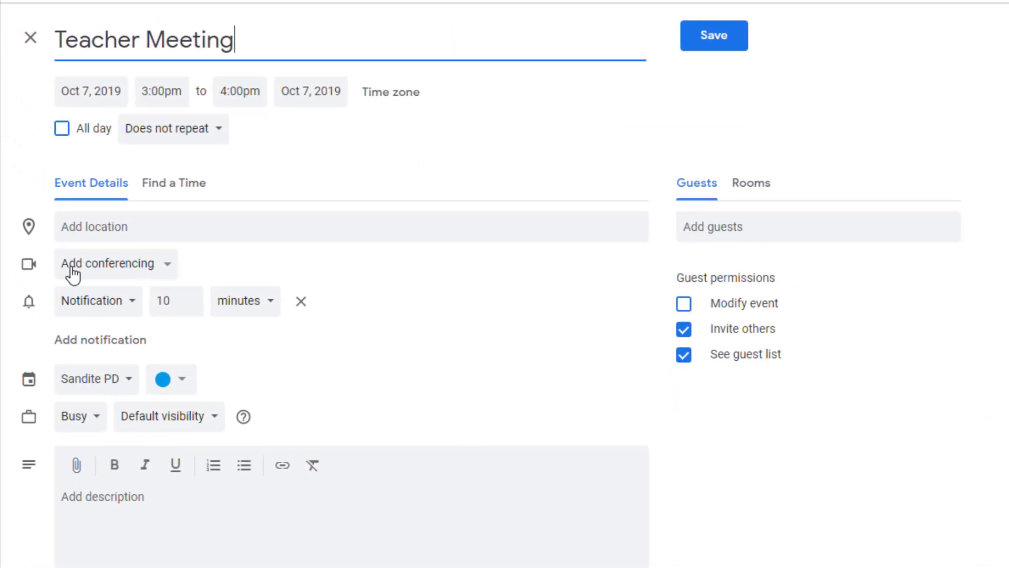
mouse_move(174, 269)
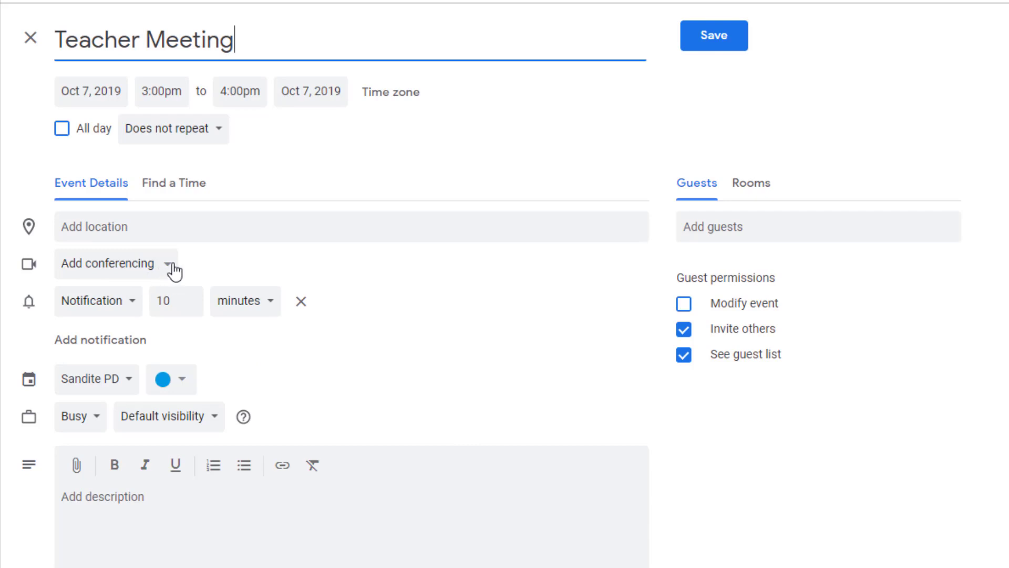
- Attach Hangouts Meet conferencing from the Add conferencing dropdown
click(172, 264)
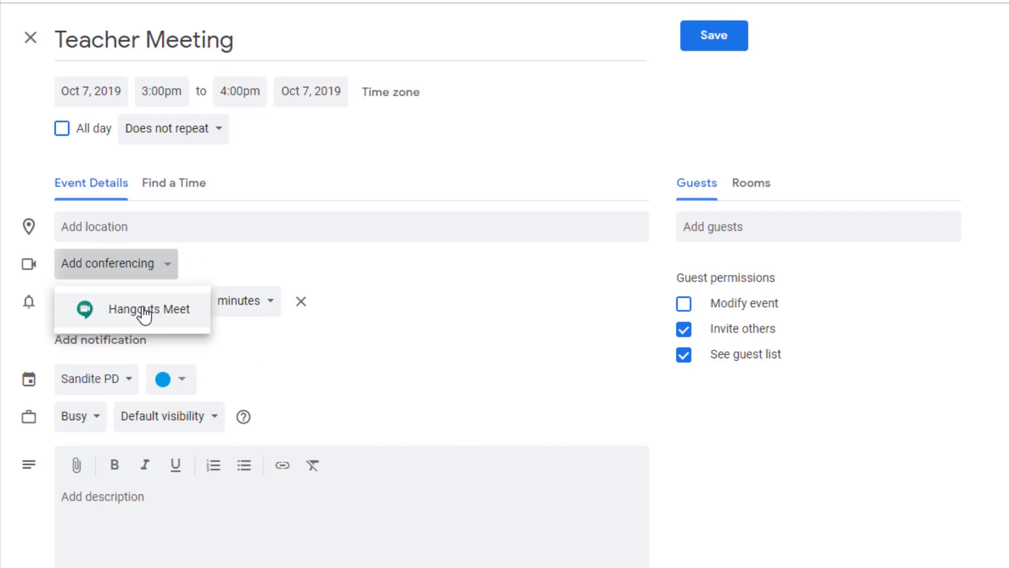
click(153, 309)
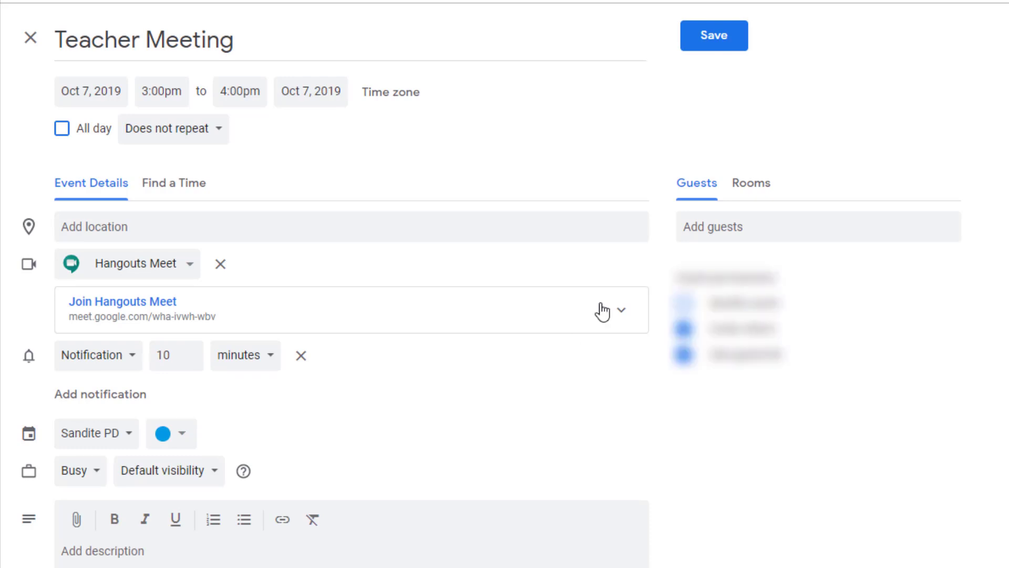
- Add the suggested external guest, save and send invitations, then open the event's Meet call
text(sh)
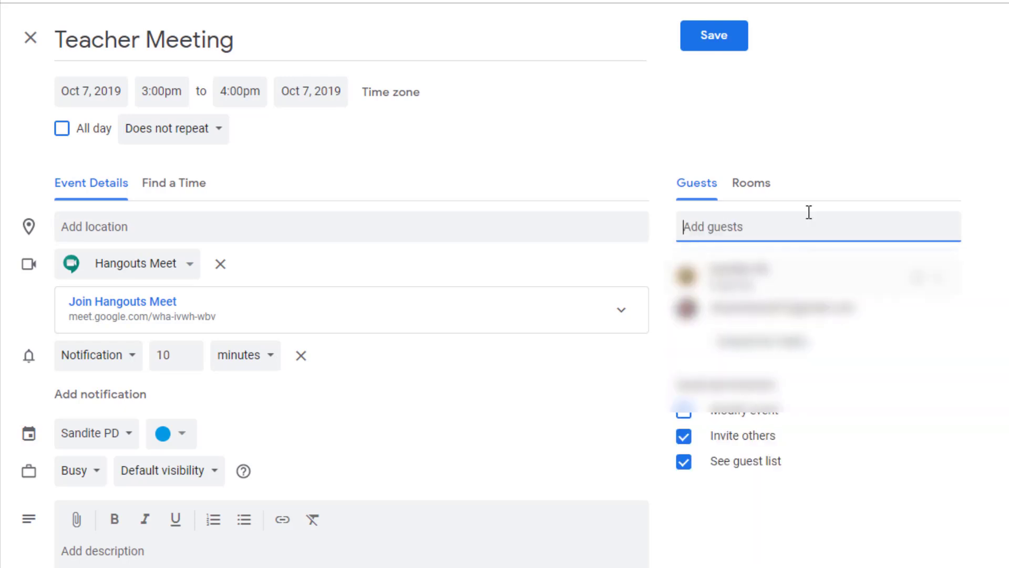
click(713, 35)
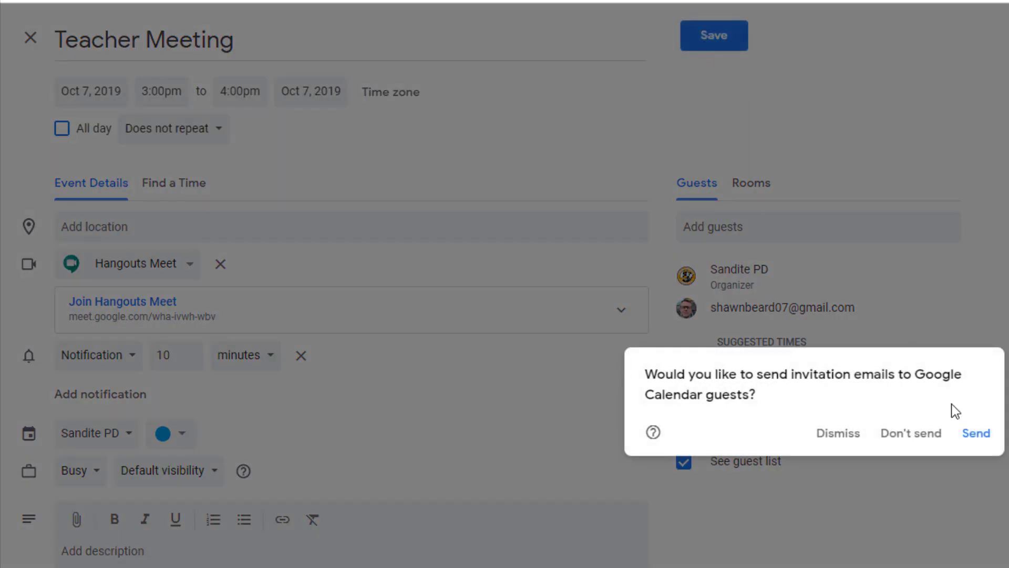
click(976, 433)
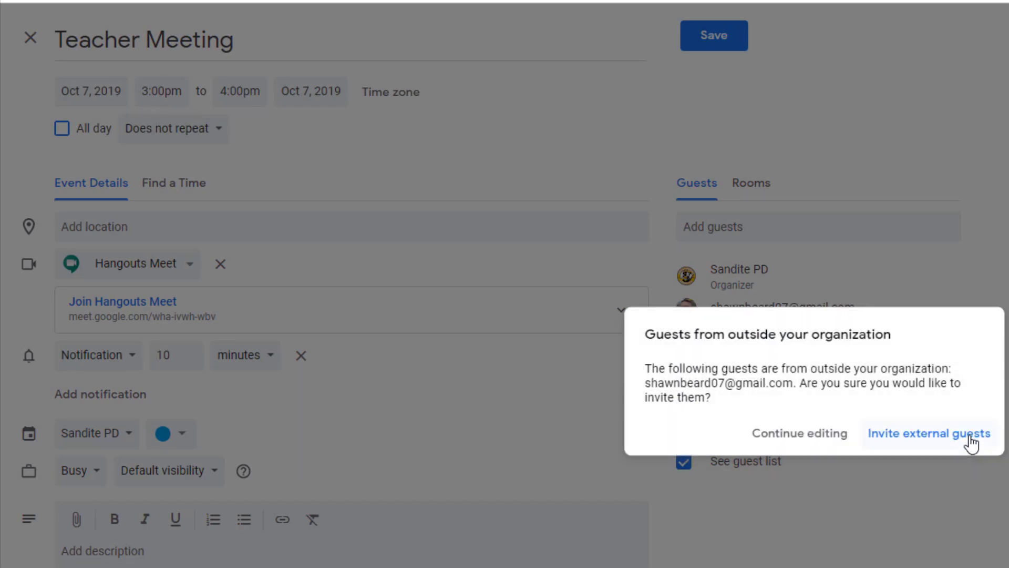
click(929, 432)
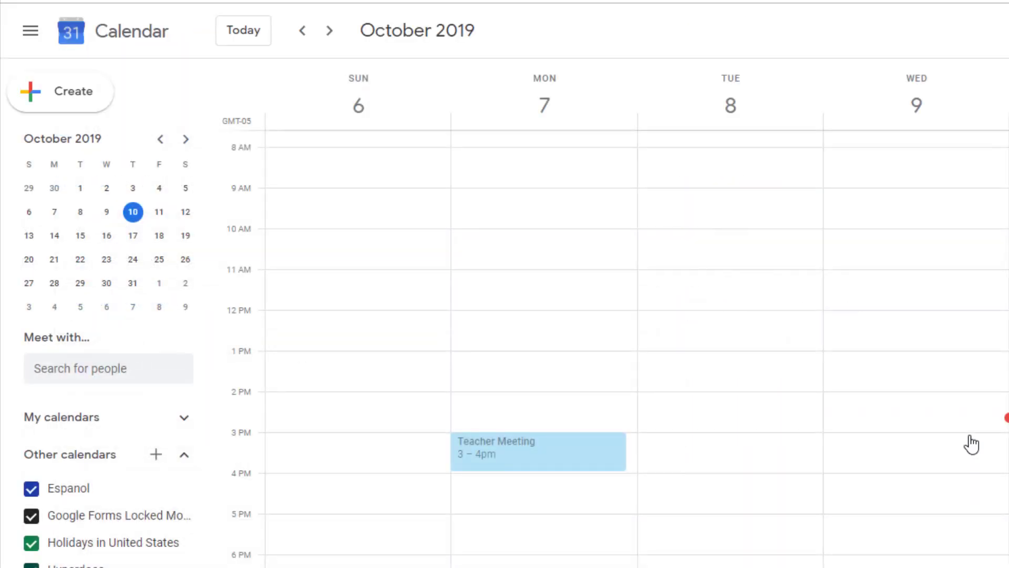
mouse_move(825, 439)
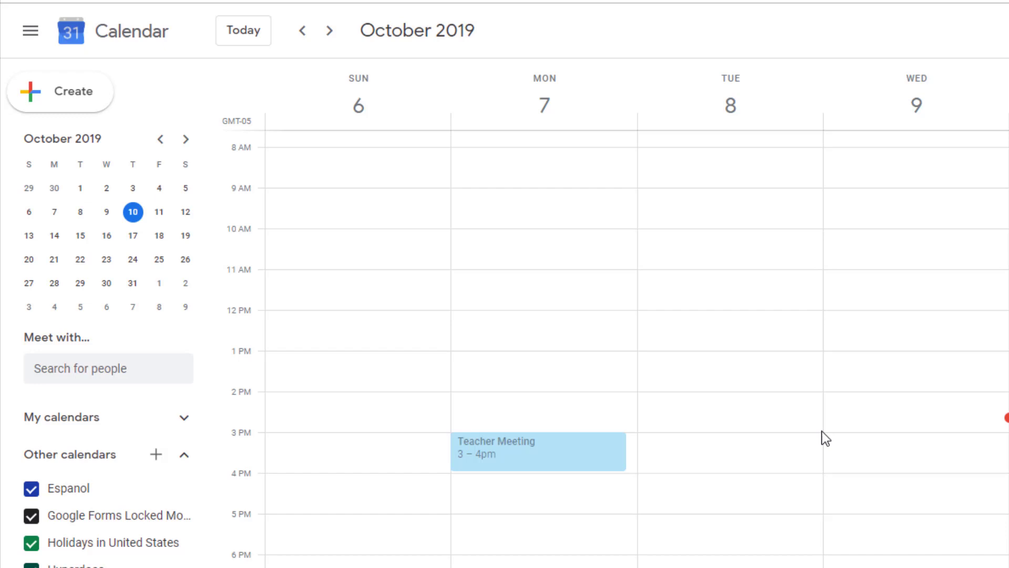
click(537, 451)
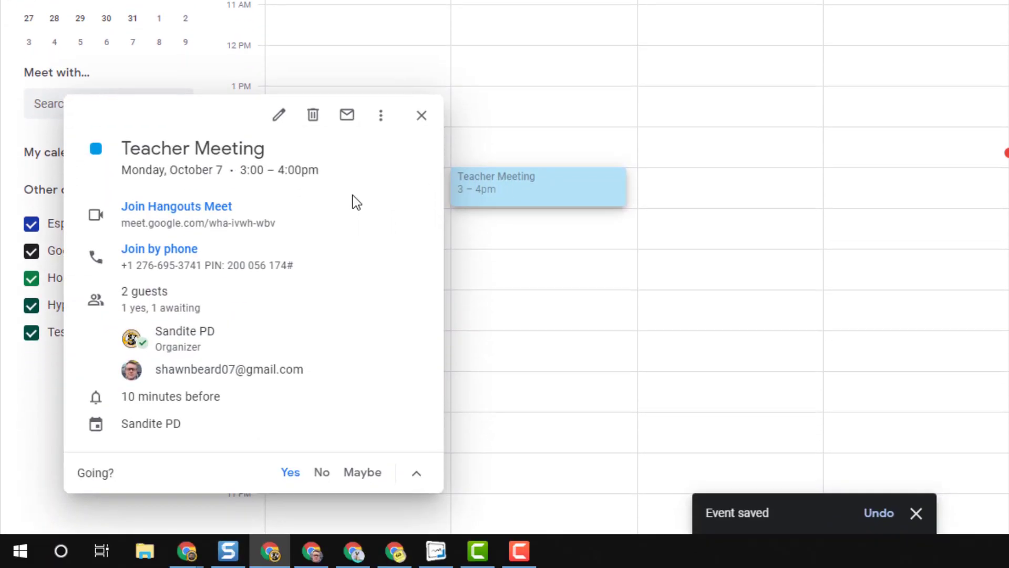
click(176, 206)
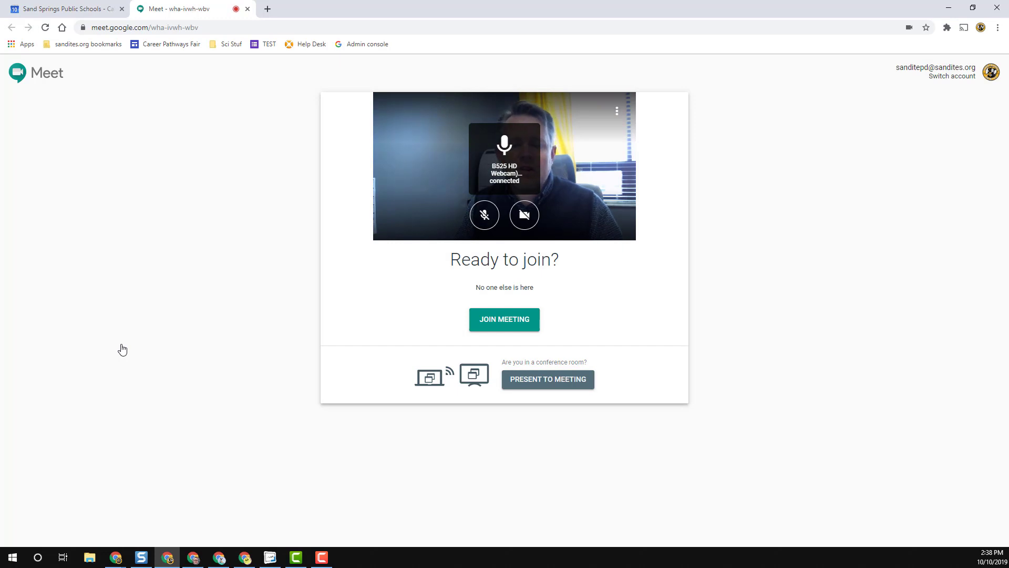
mouse_move(155, 311)
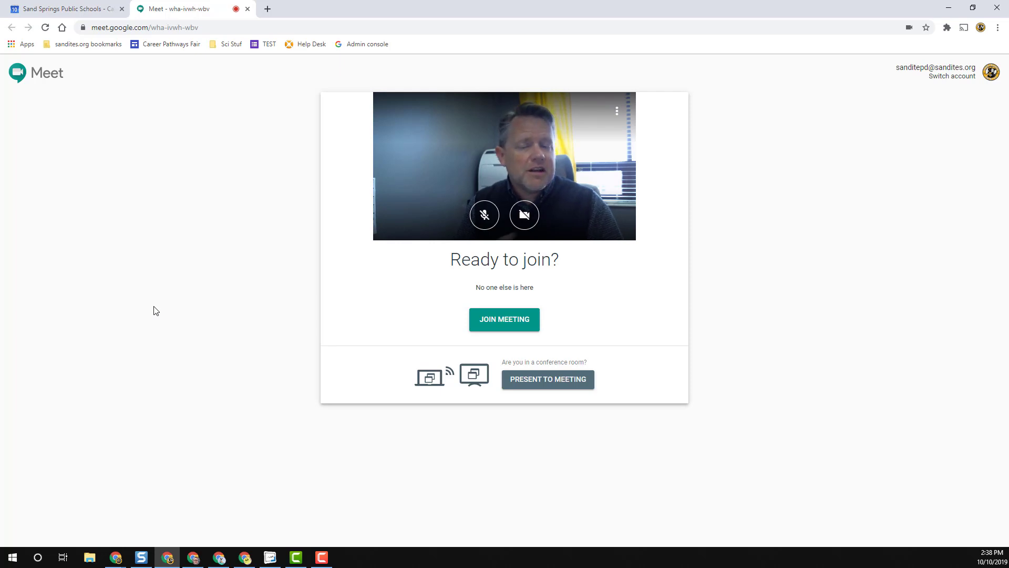
mouse_move(147, 293)
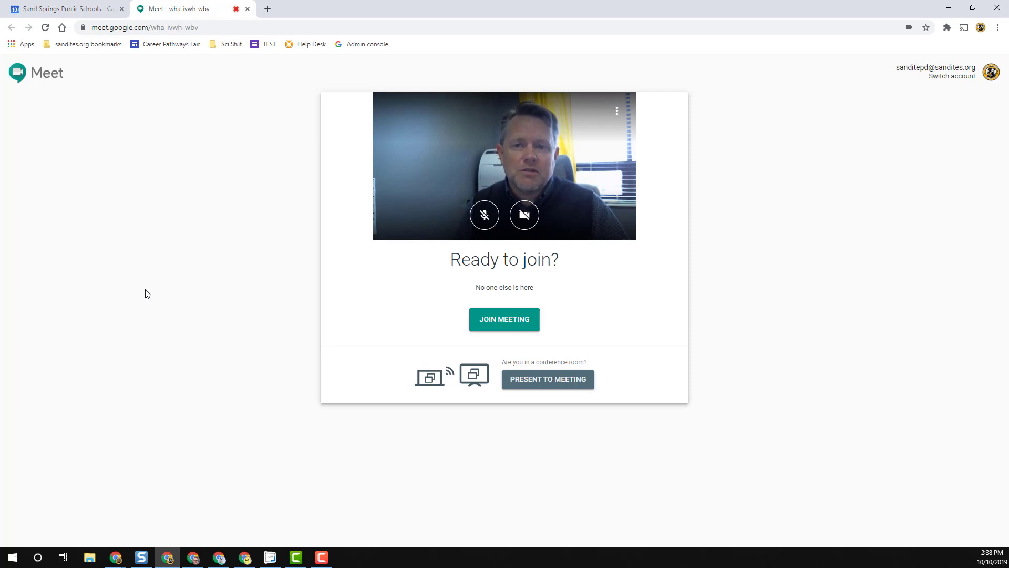
- Switch back to the Calendar tab and close the Teacher Meeting details popup
click(65, 8)
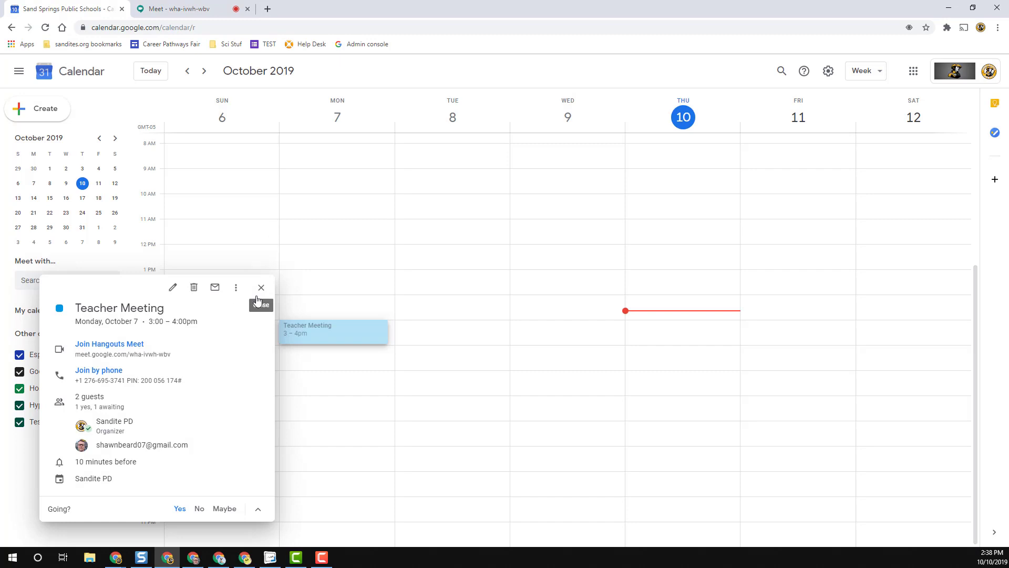
click(260, 287)
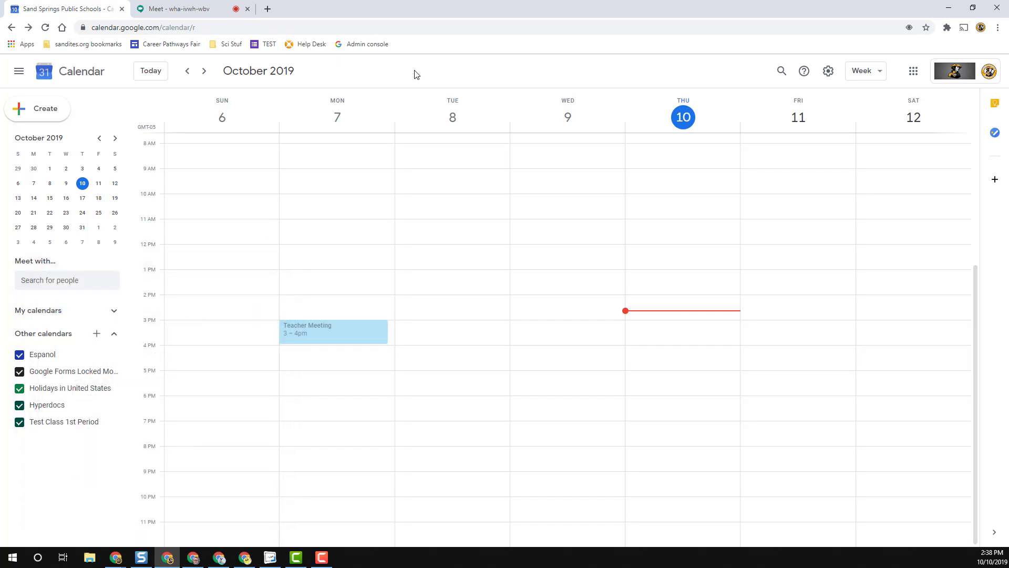